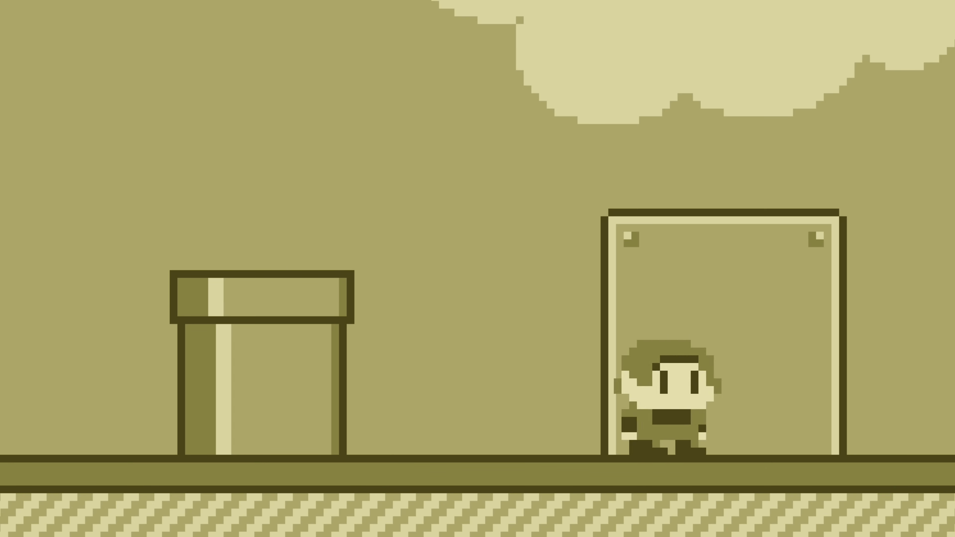
Step: Show the Demo1_Backgrounds.asm source from the GameBoyGraphics src folder, with its Demo1Init and DrawMessage routines
{"action": "key", "text": "Left"}
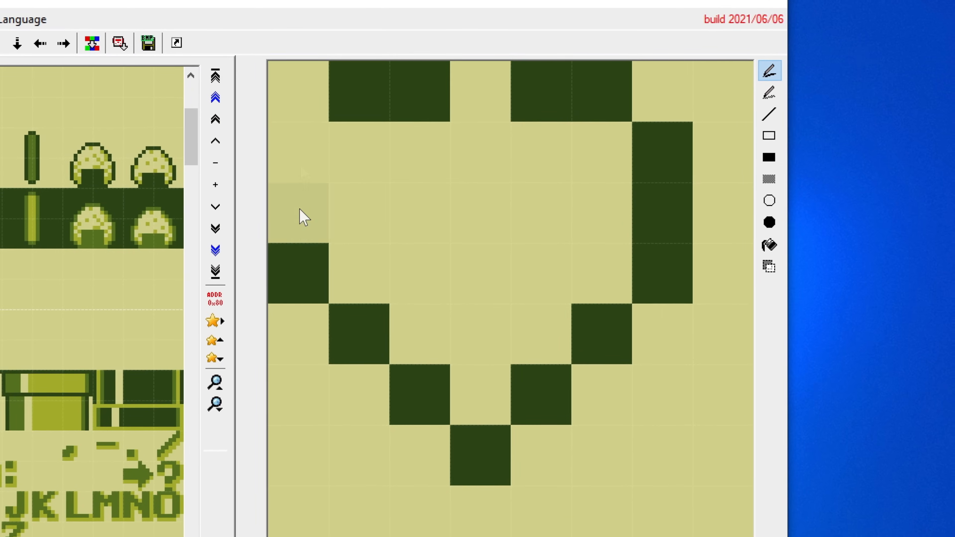
{"action": "left_click", "coordinate": [305, 138]}
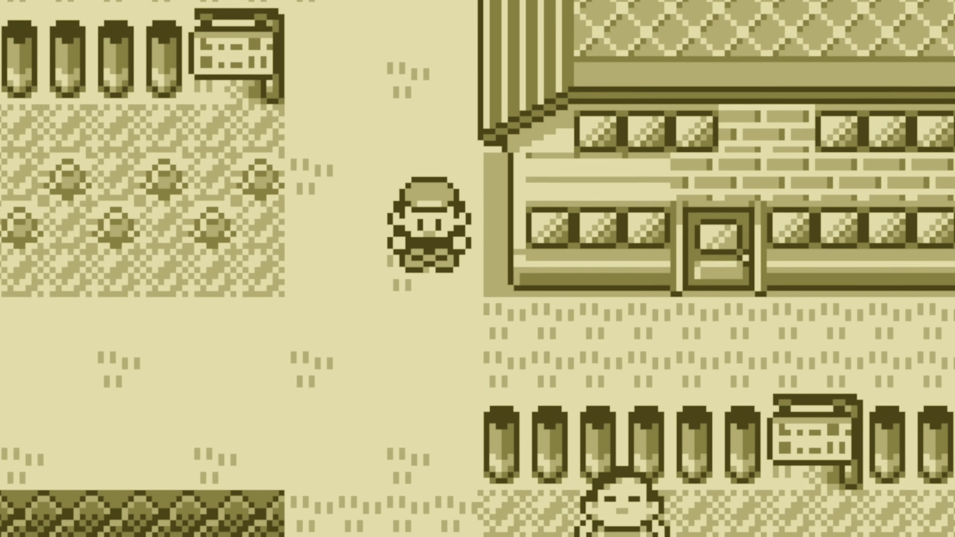
{"action": "key", "text": "UP"}
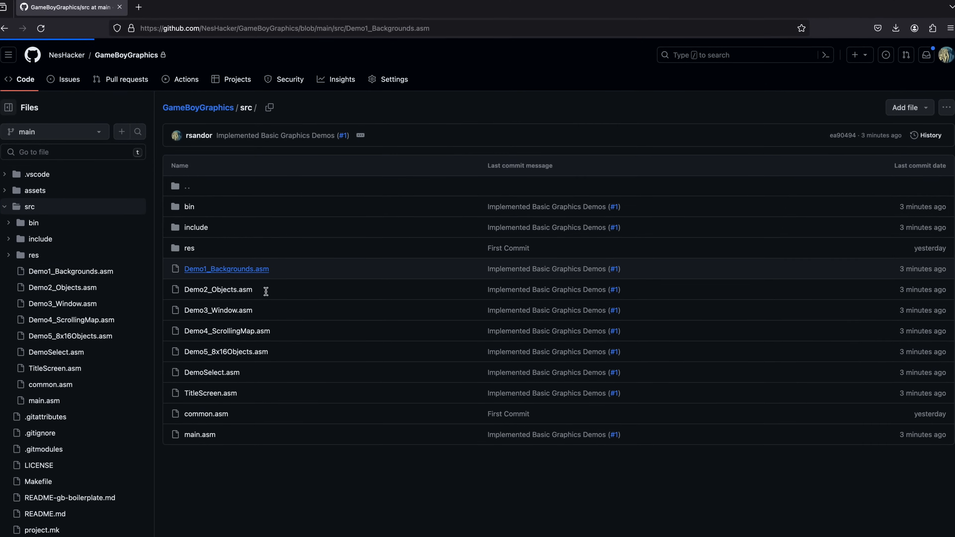
{"action": "left_click", "coordinate": [226, 269]}
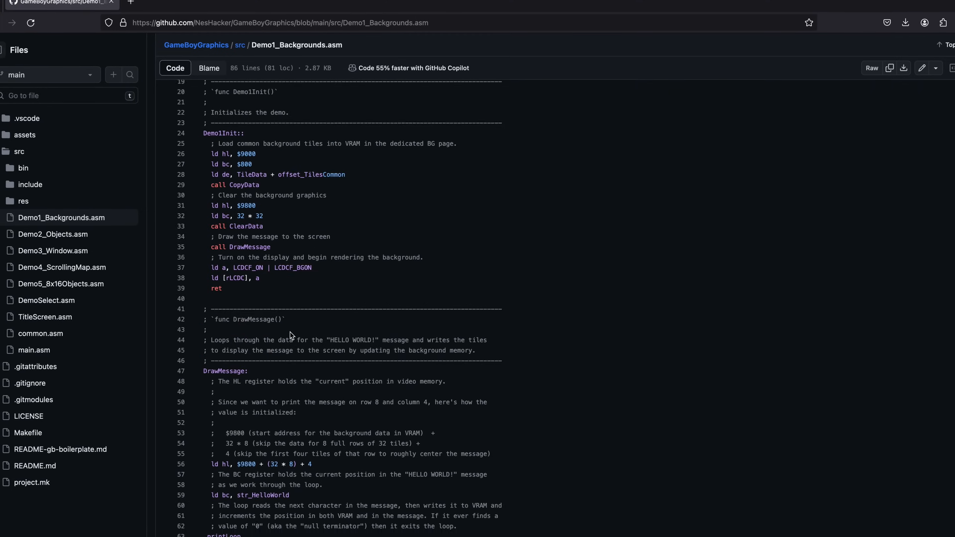